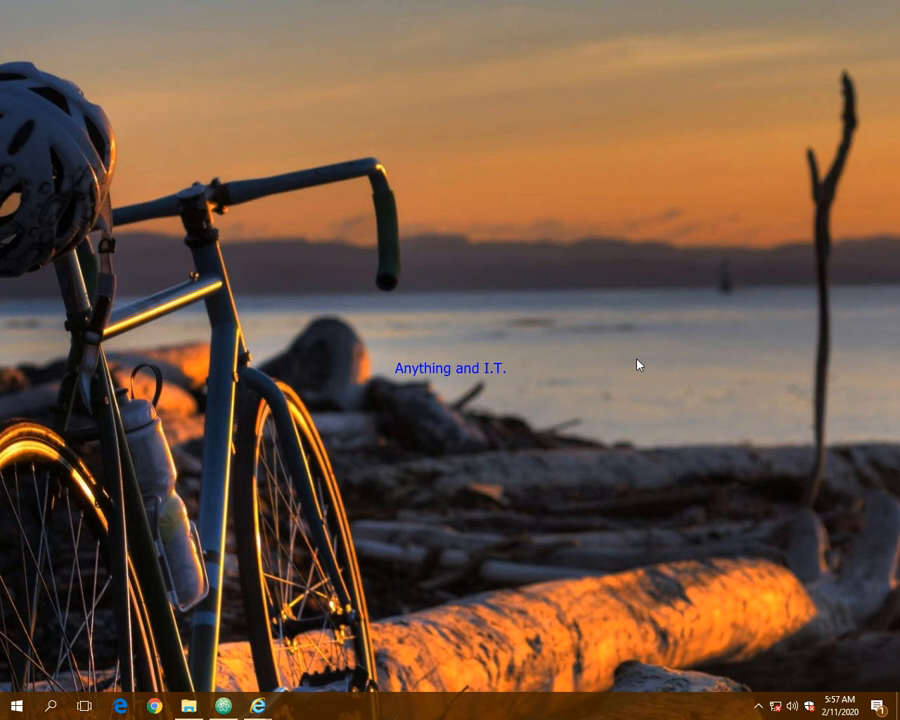
mouse_move(511, 505)
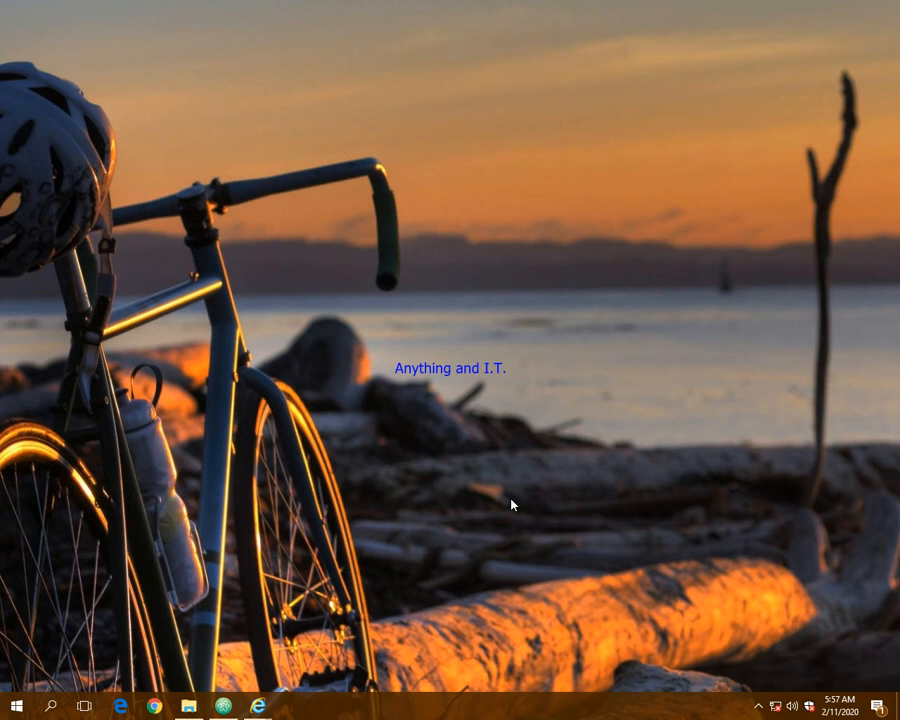
mouse_move(511, 505)
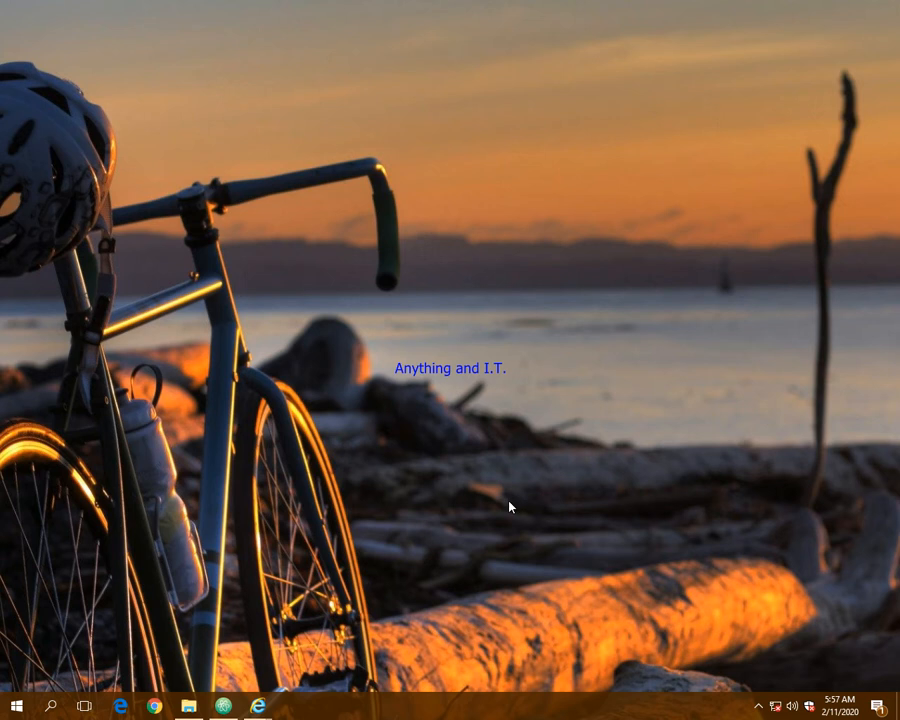
mouse_move(527, 489)
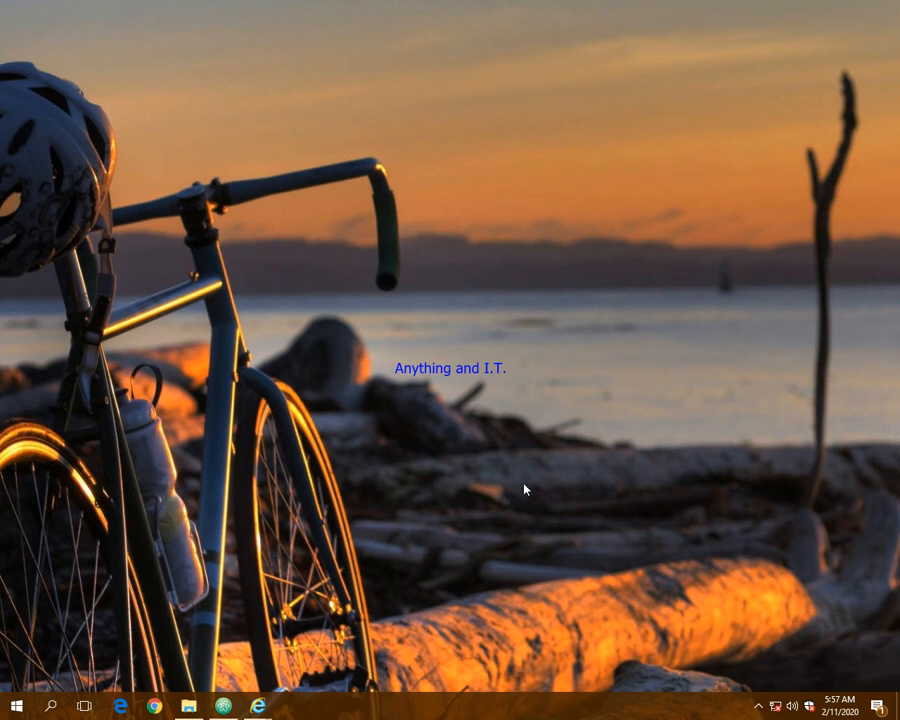
mouse_move(353, 527)
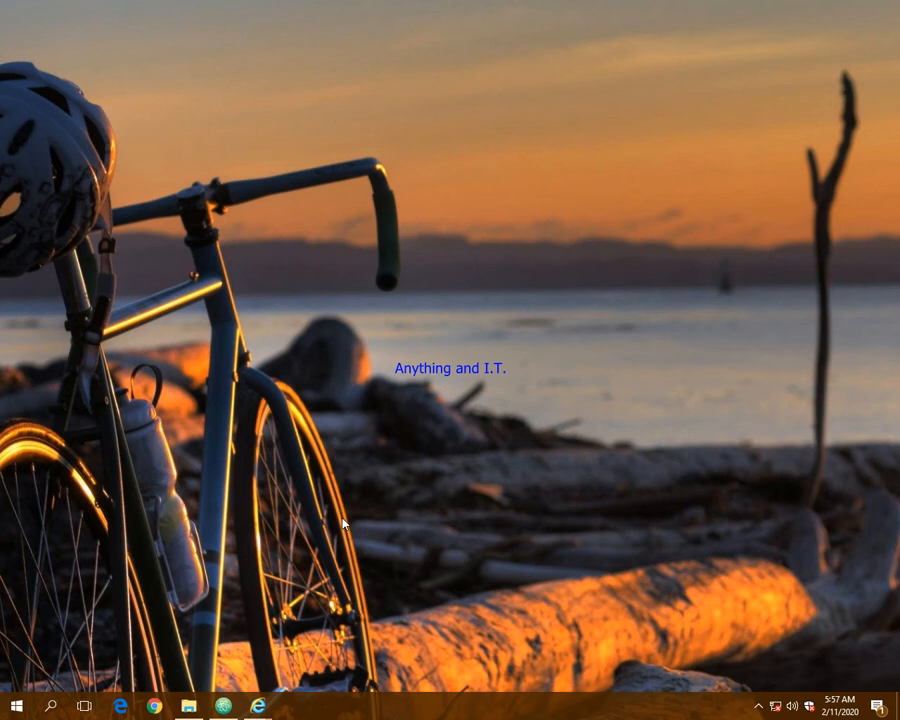
mouse_move(683, 642)
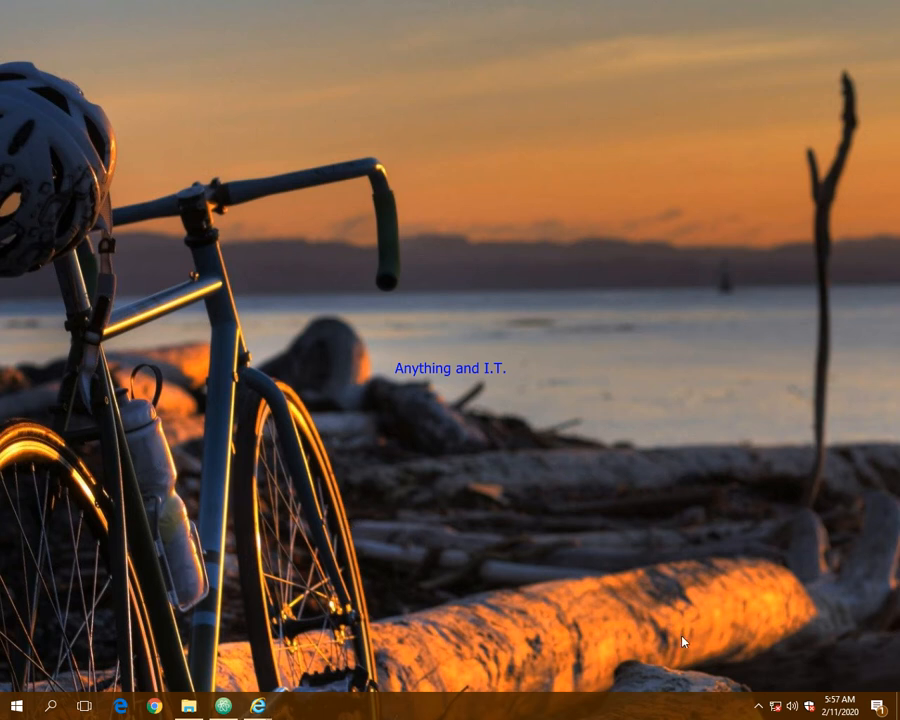
- Bring up phpMyAdmin and browse the four rows of sampledb's users table
left_click(759, 705)
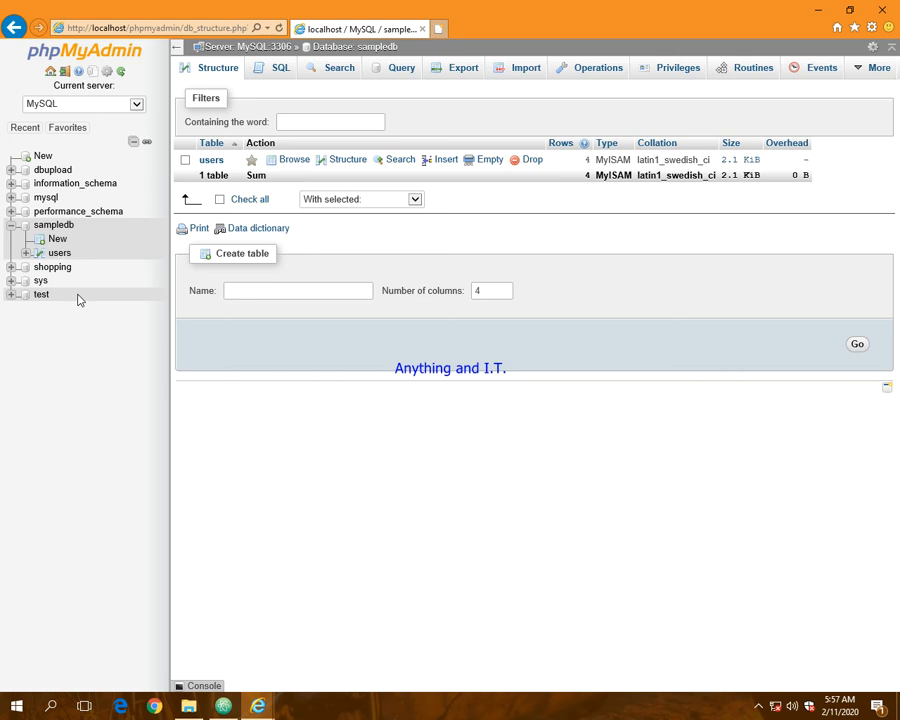
left_click(59, 253)
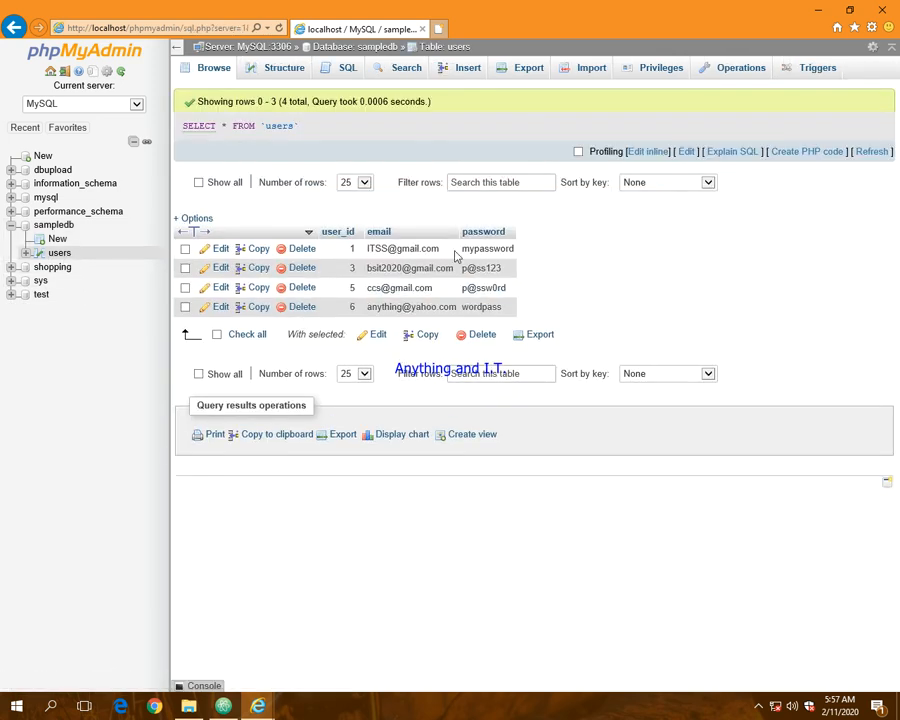
mouse_move(379, 231)
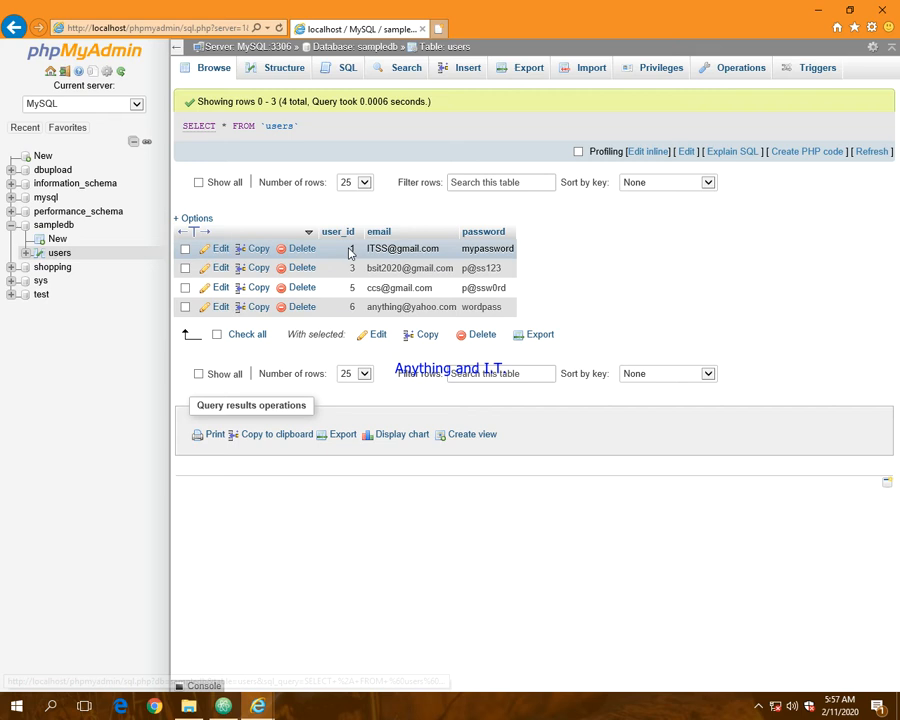
mouse_move(483, 231)
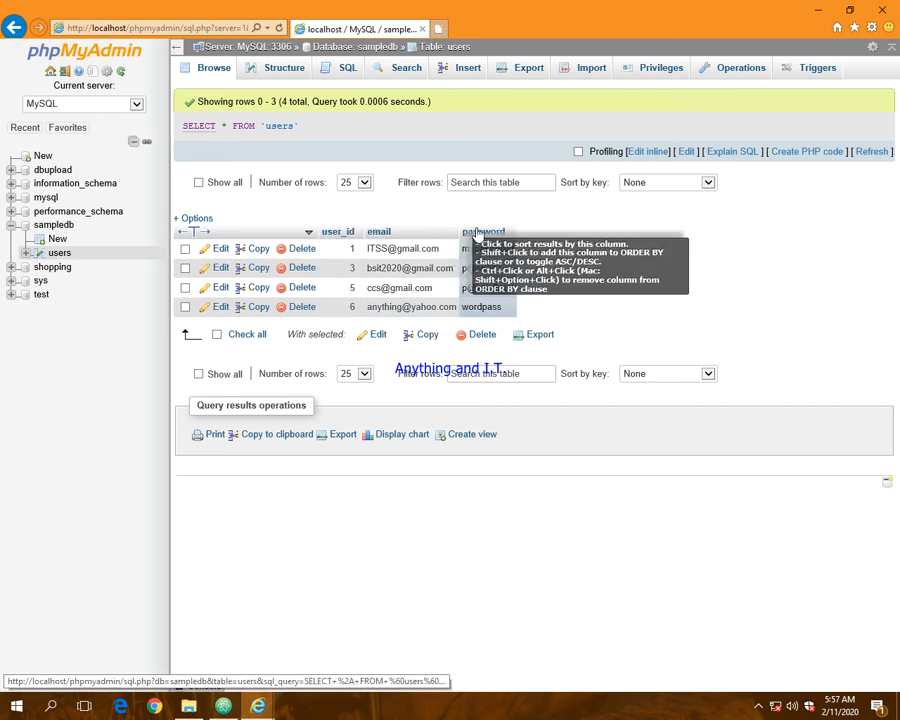
mouse_move(630, 277)
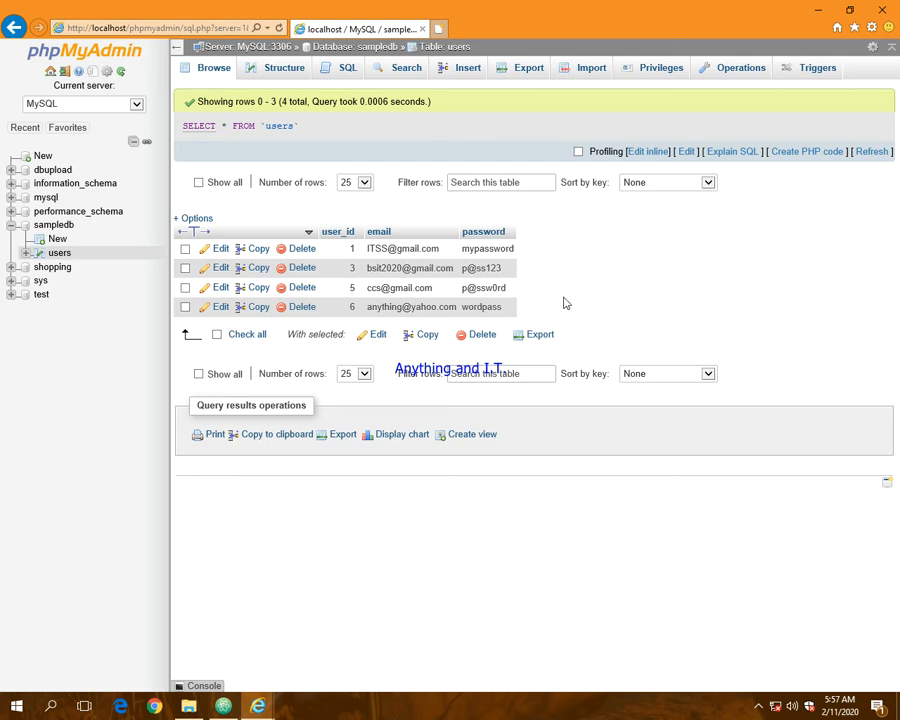
mouse_move(565, 296)
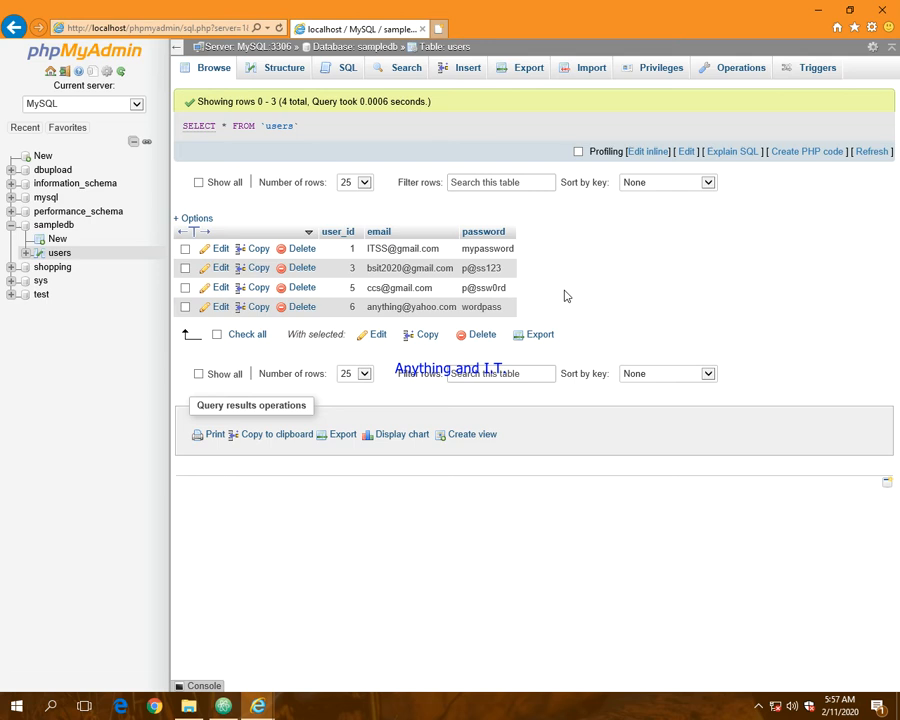
mouse_move(302, 306)
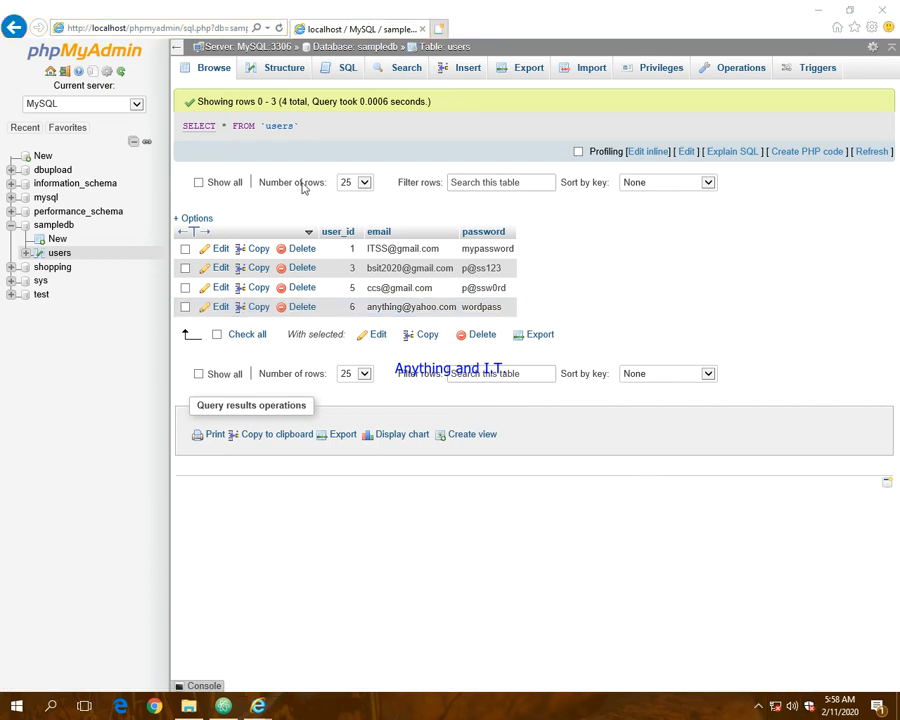
- Show the users table structure and request one new column after password
left_click(284, 67)
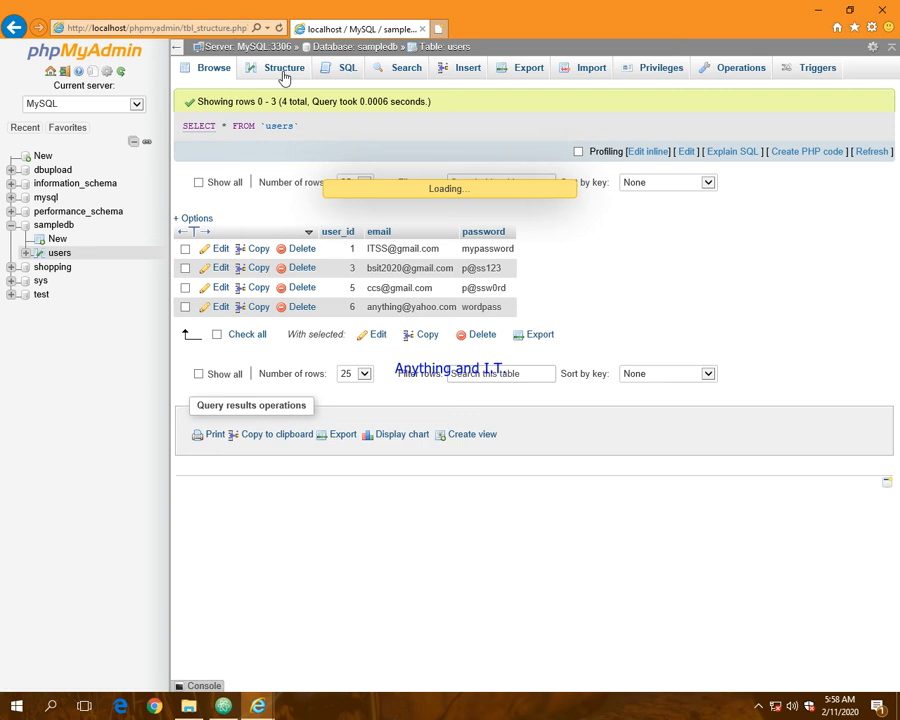
left_click(284, 67)
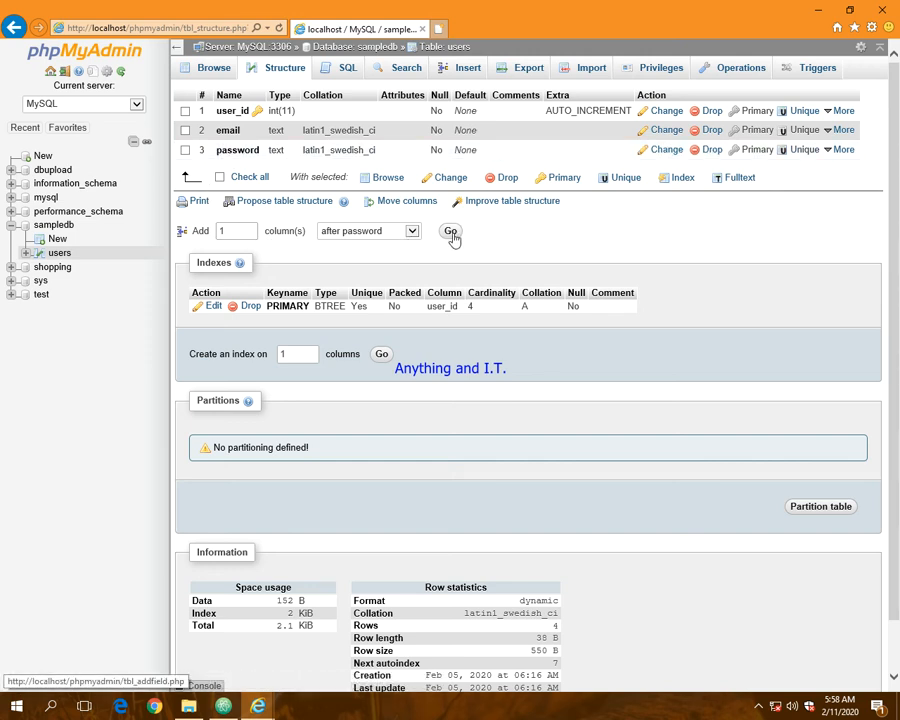
left_click(451, 231)
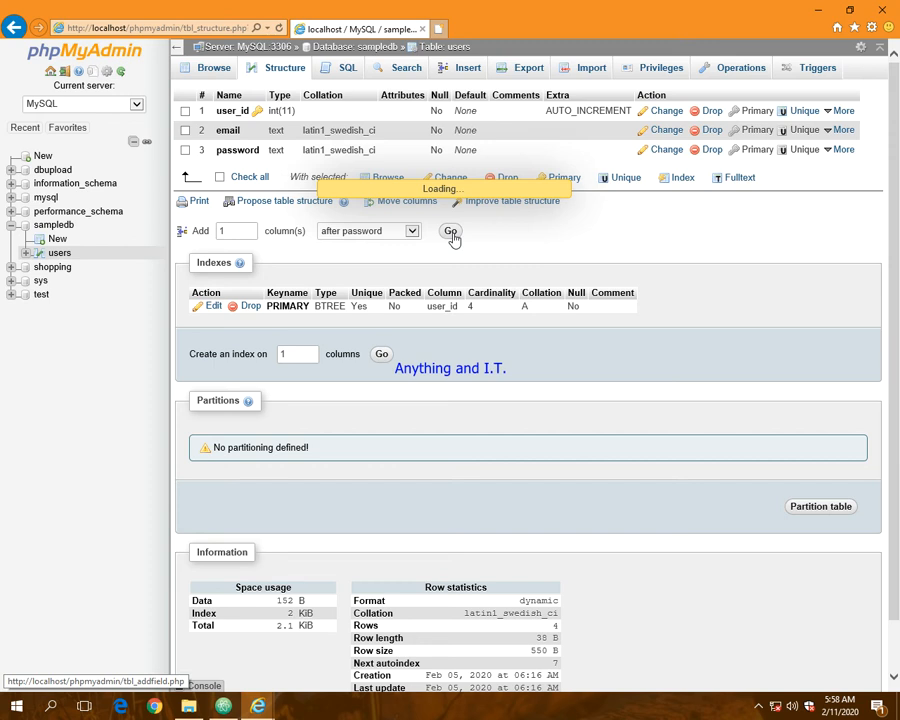
- Create a column named 'name' of type TEXT and save it
left_click(451, 231)
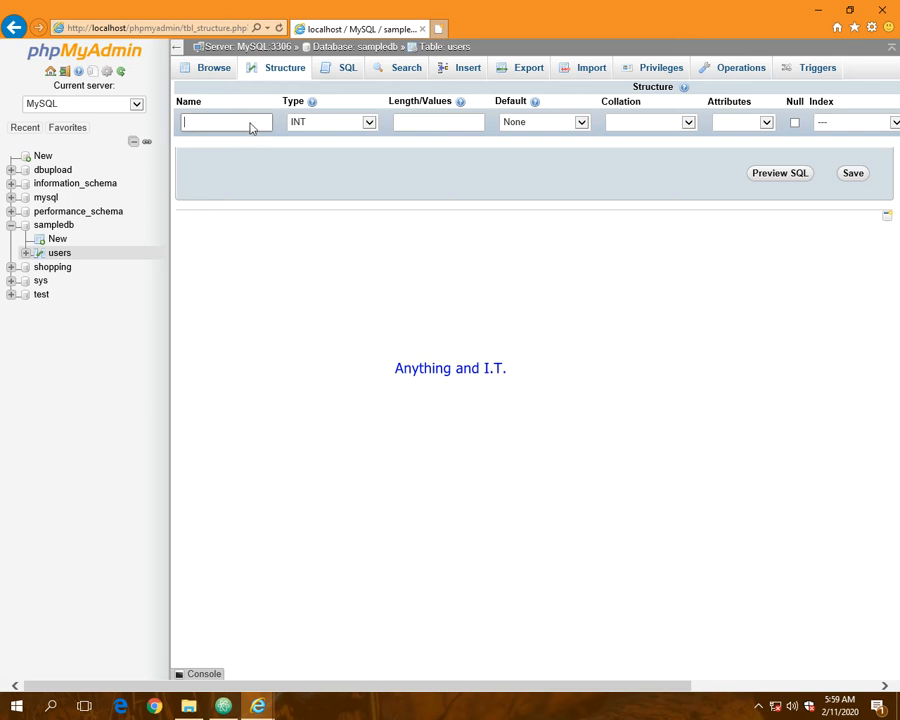
type("n")
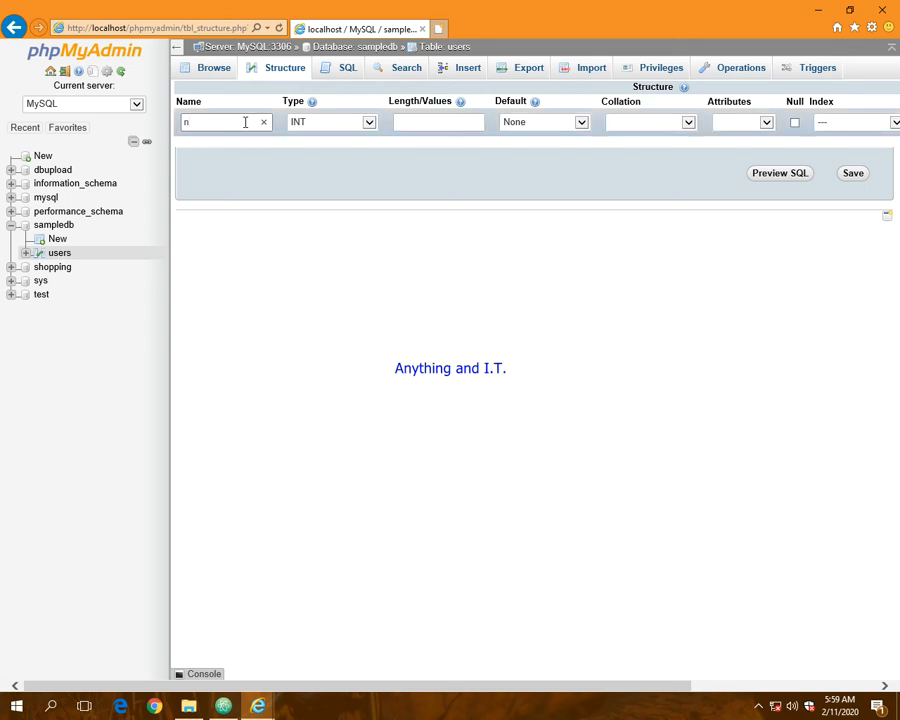
type("aame")
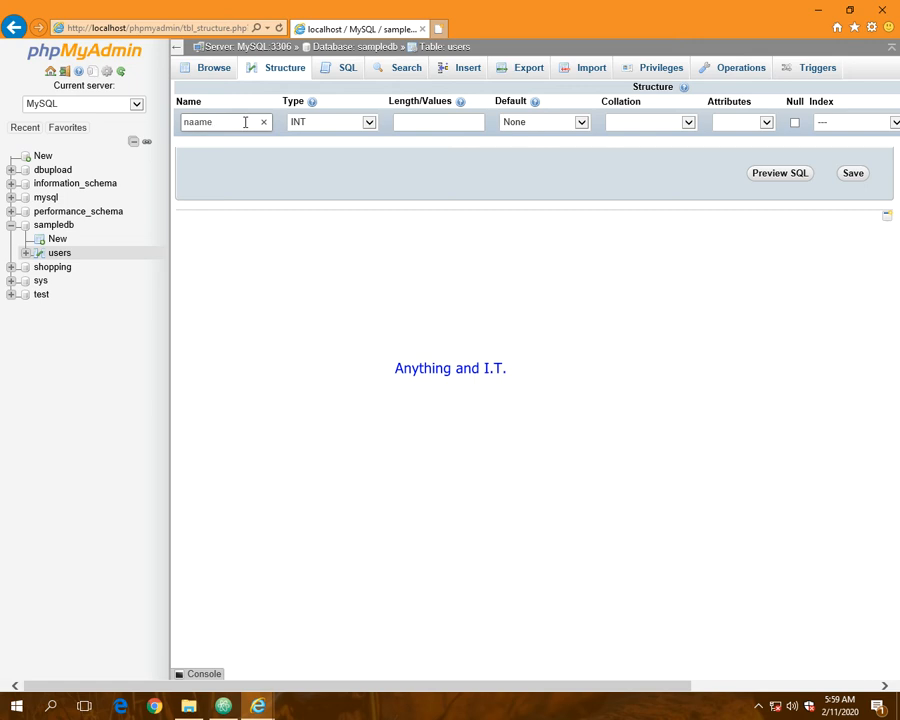
key("Backspace")
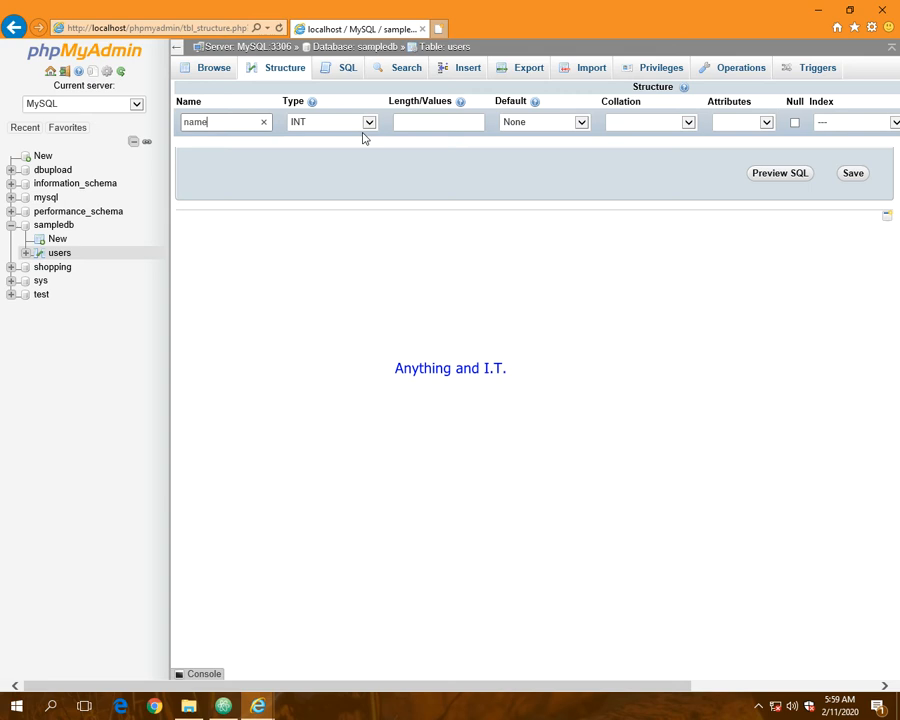
mouse_move(378, 131)
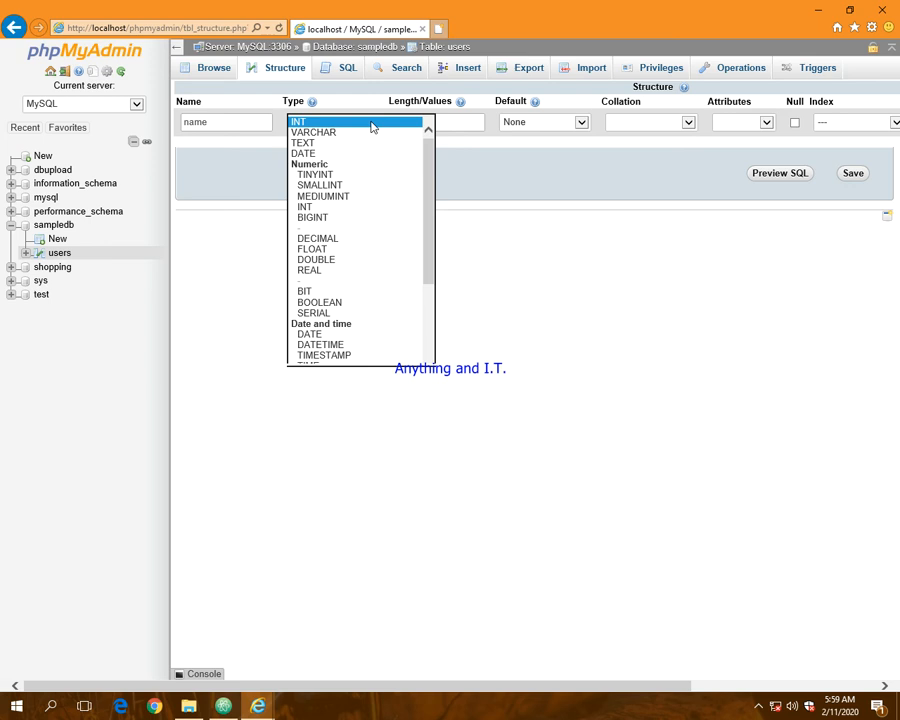
left_click(302, 142)
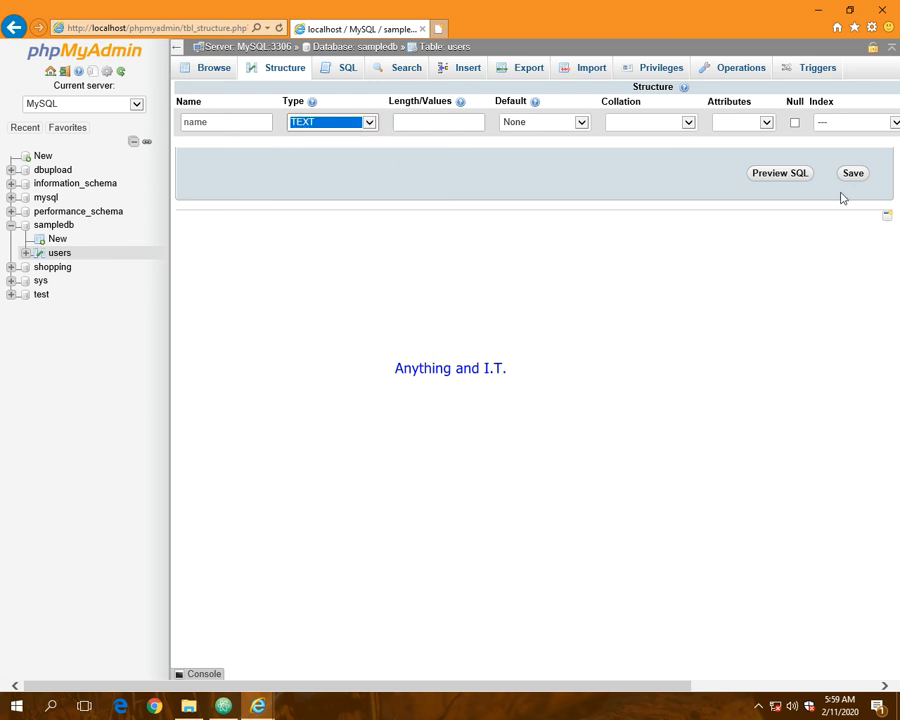
left_click(853, 173)
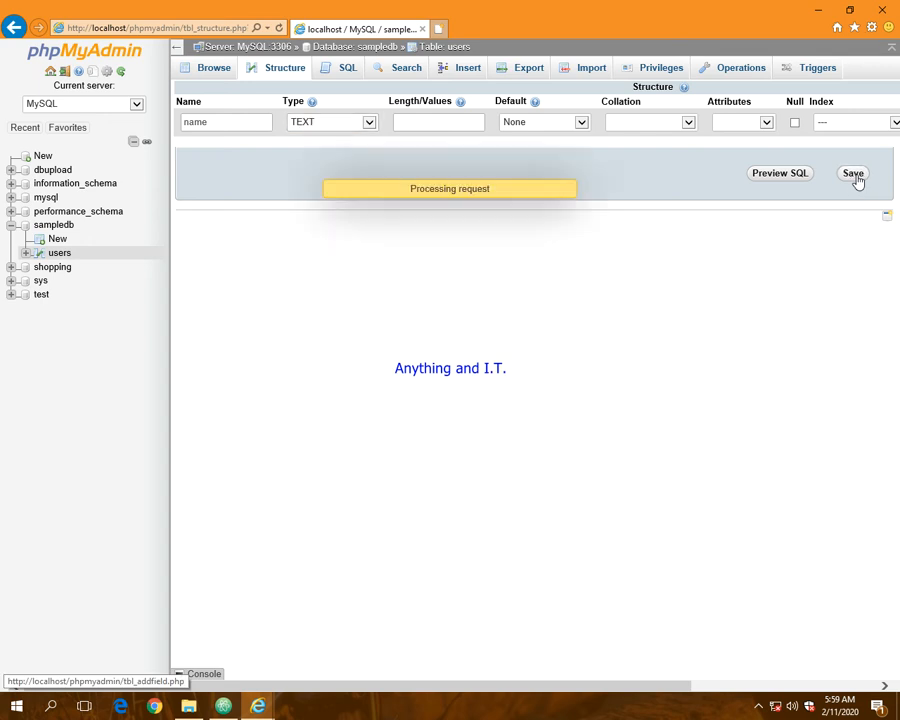
left_click(853, 173)
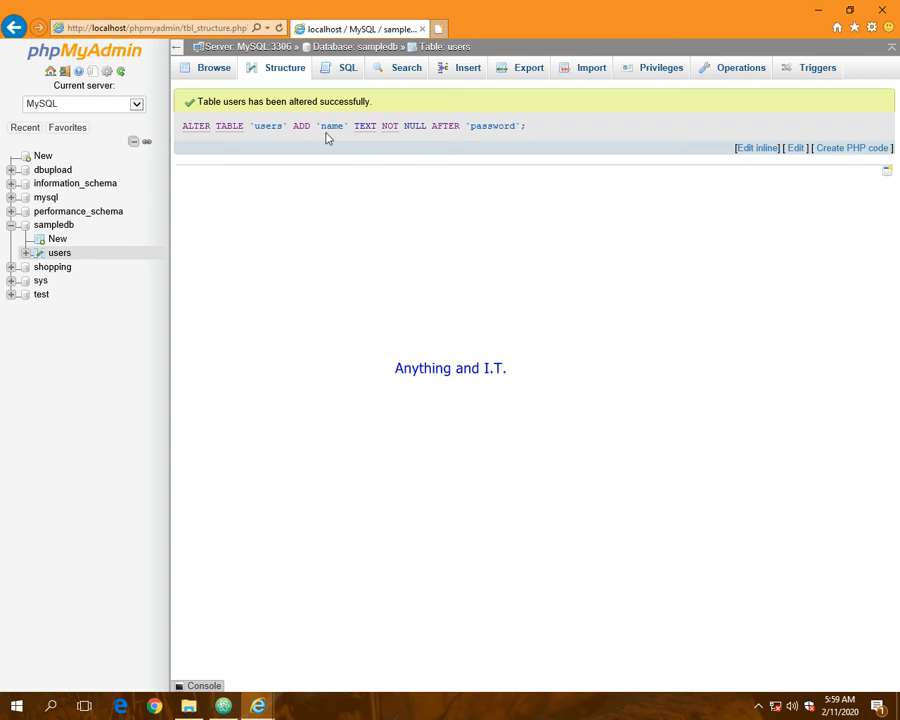
mouse_move(213, 67)
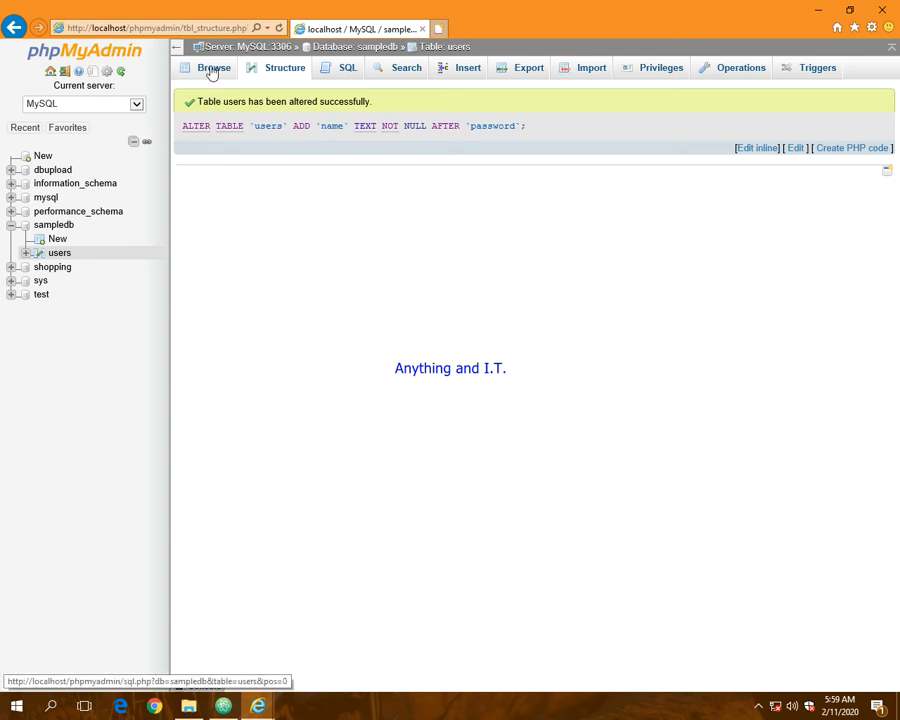
- Browse the rows again and enter juan o' dragon as user_id 1's name
left_click(213, 67)
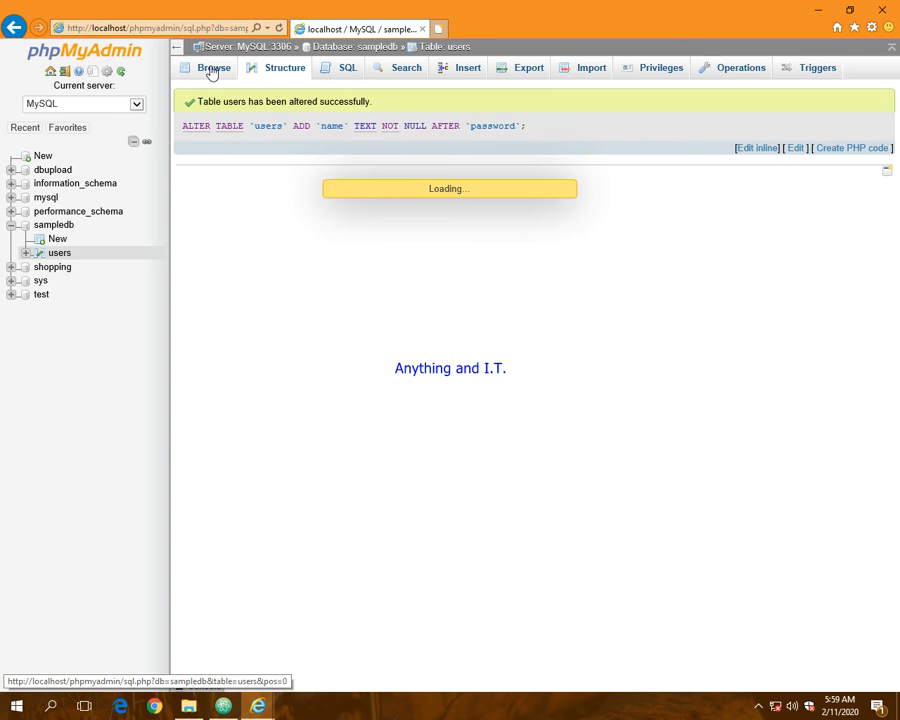
left_click(213, 67)
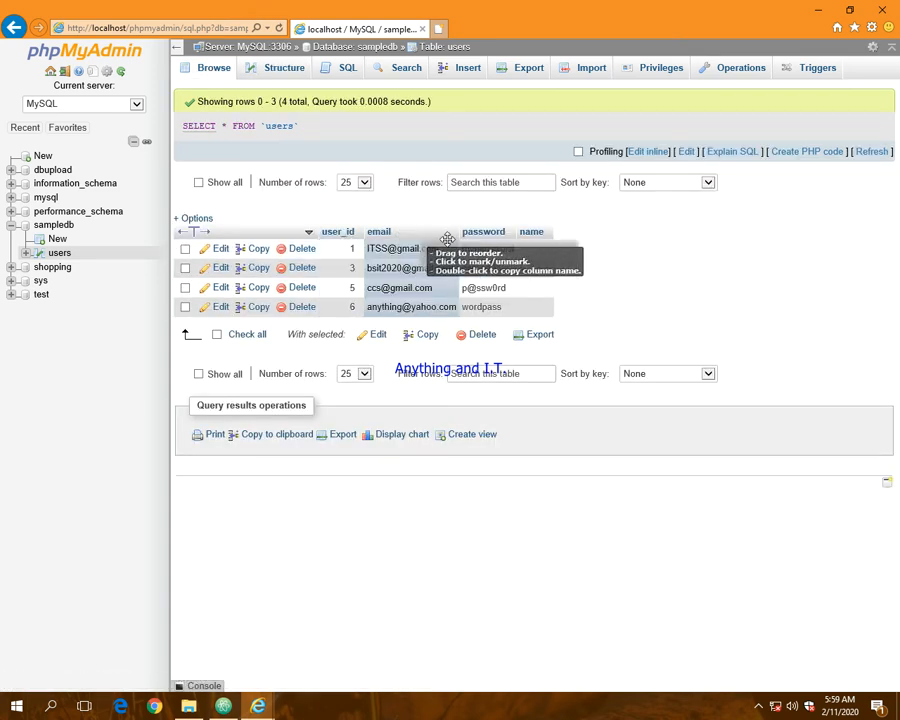
mouse_move(615, 296)
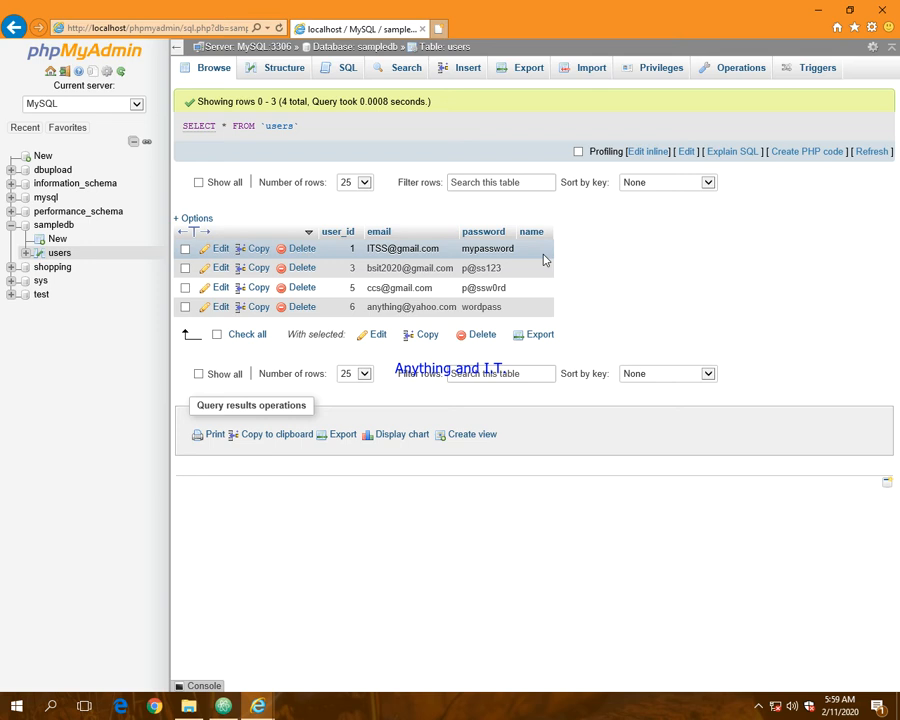
double_click(535, 248)
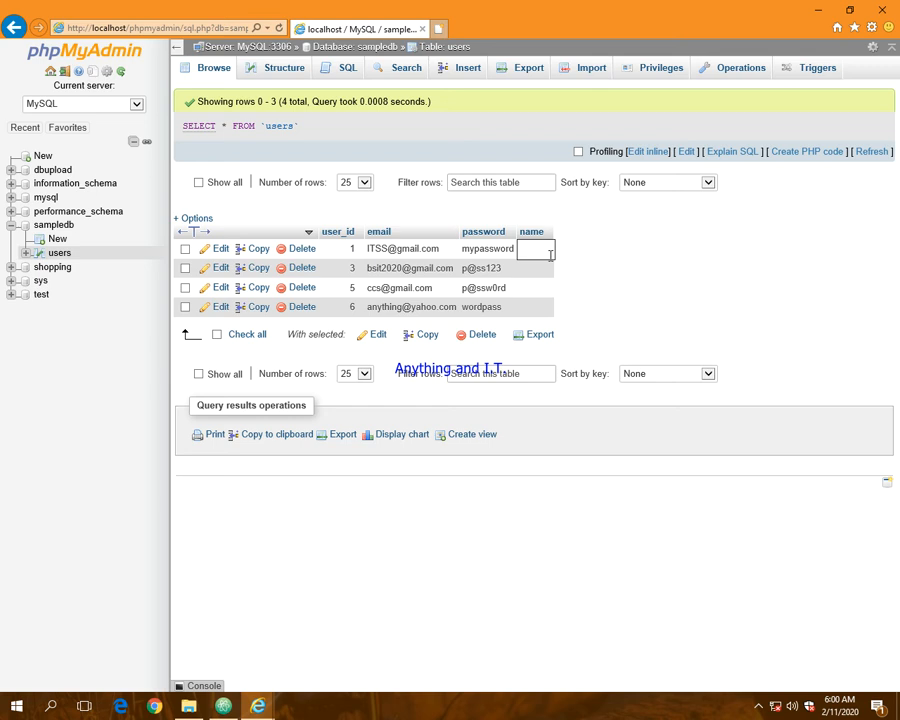
type("jua")
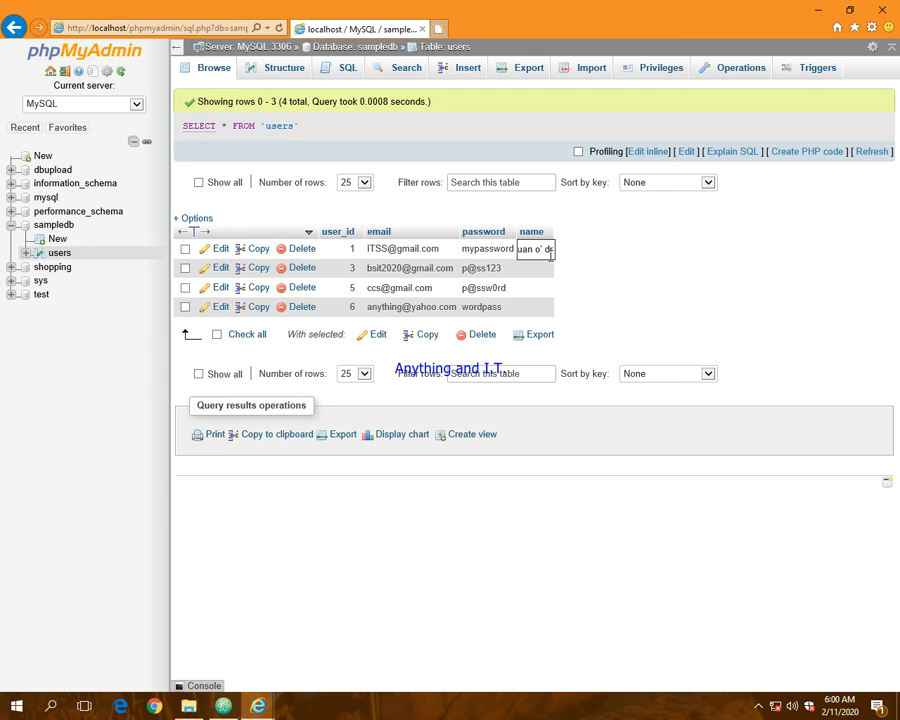
type("dragon")
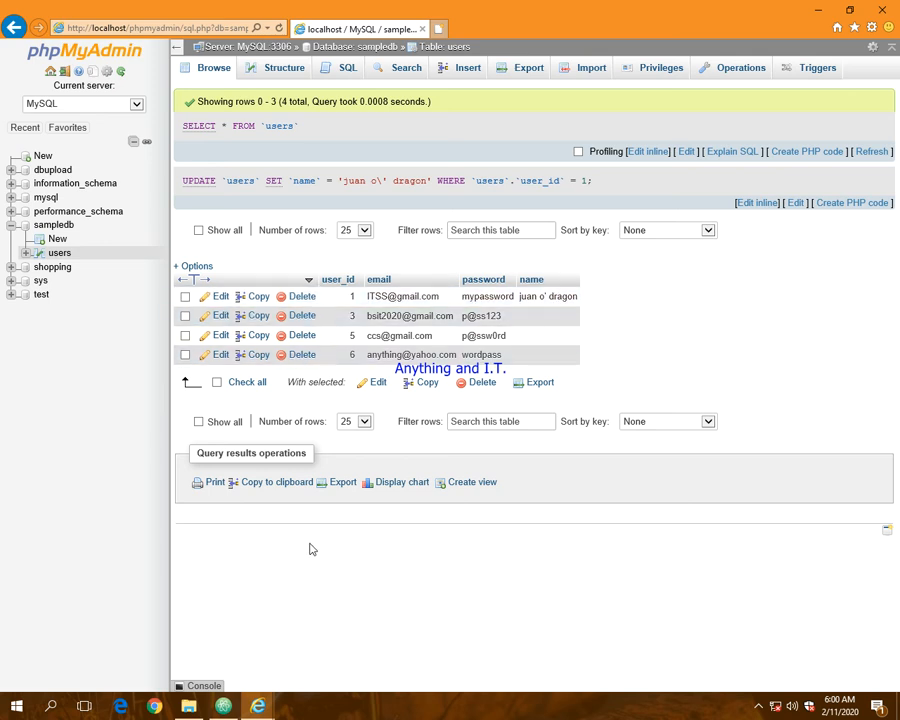
- Insert a blank line in connect.php below the commented-out UPDATE query
left_click(222, 707)
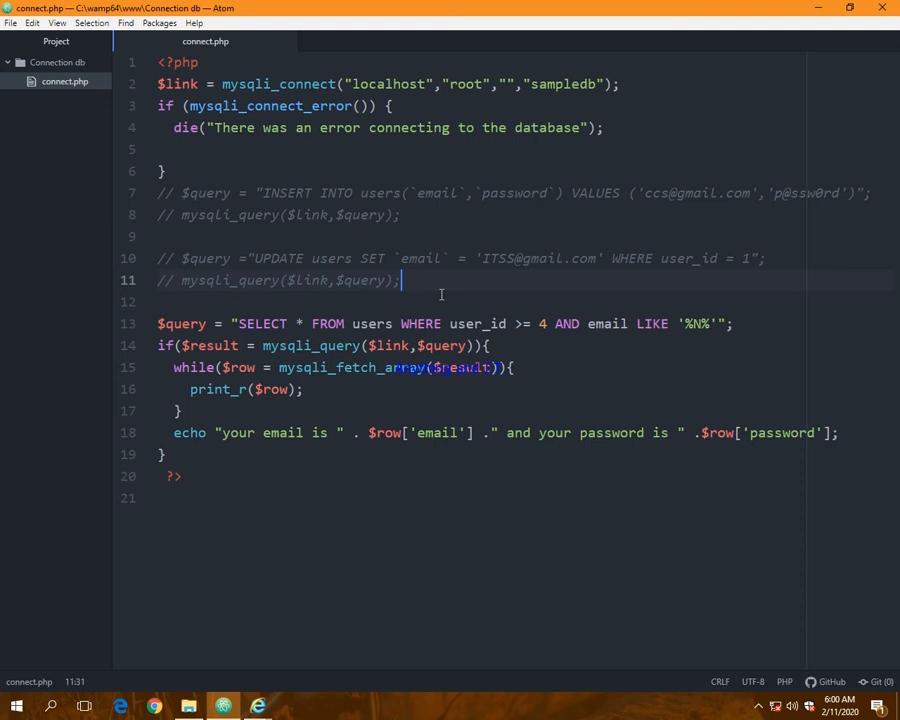
key("enter")
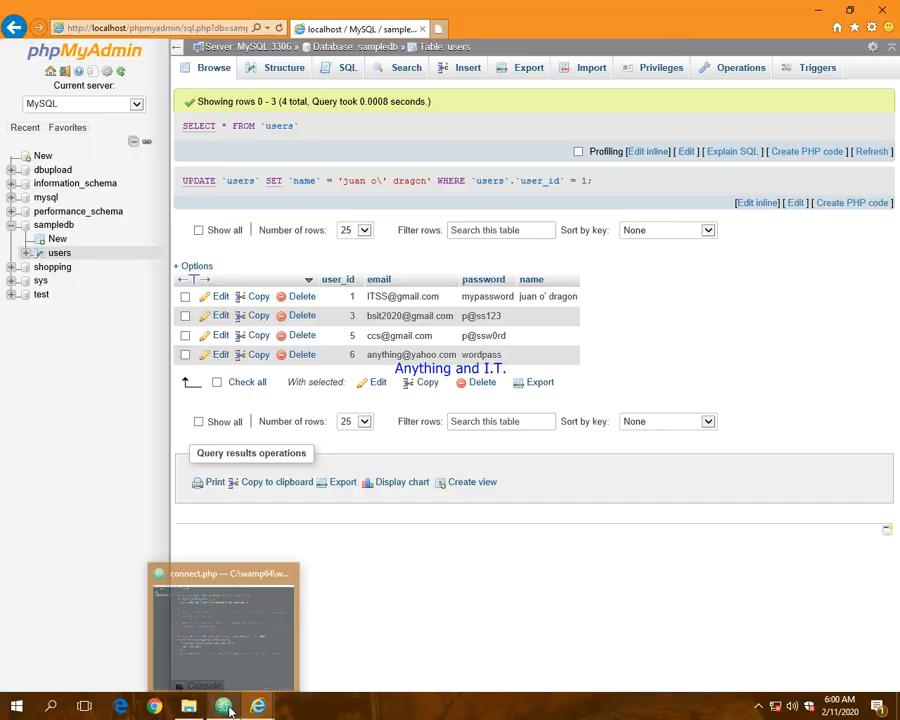
left_click(223, 707)
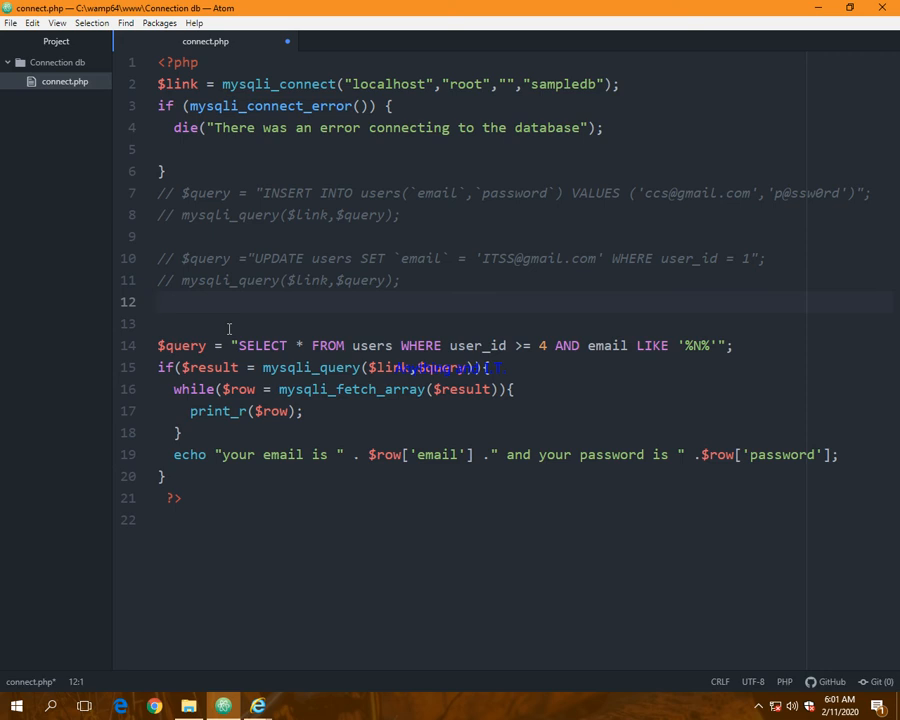
- Write $name = "juan o' dragon"; on line 12 of connect.php
left_click(158, 302)
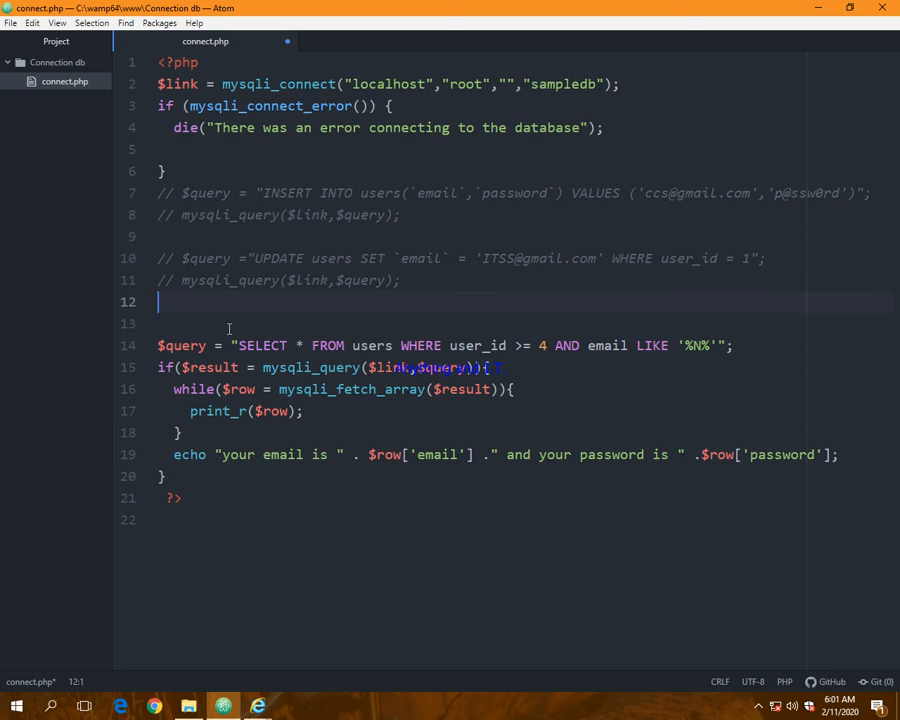
type("$")
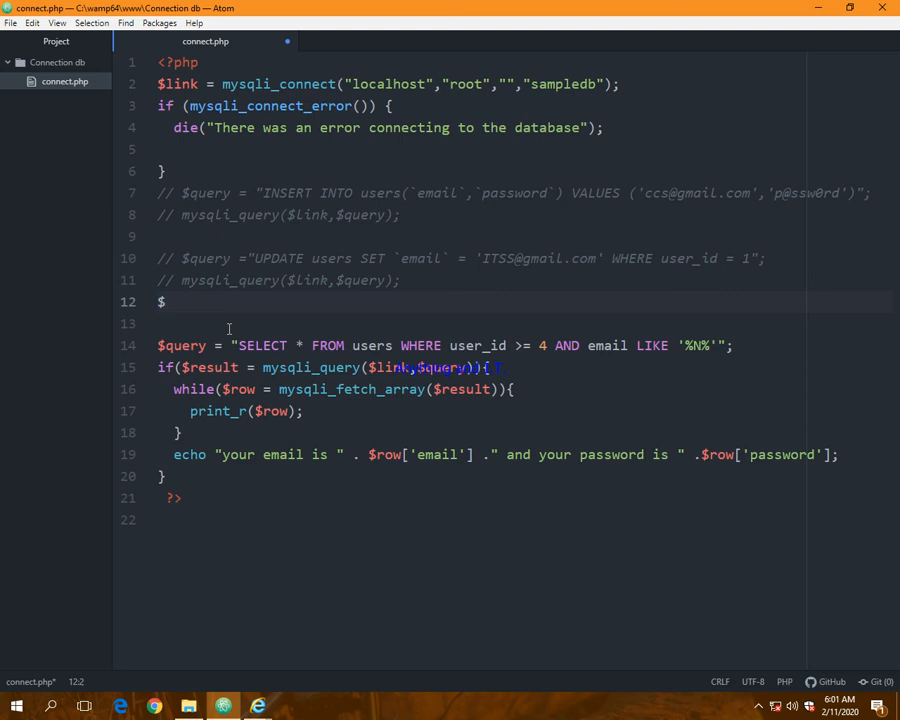
type("name")
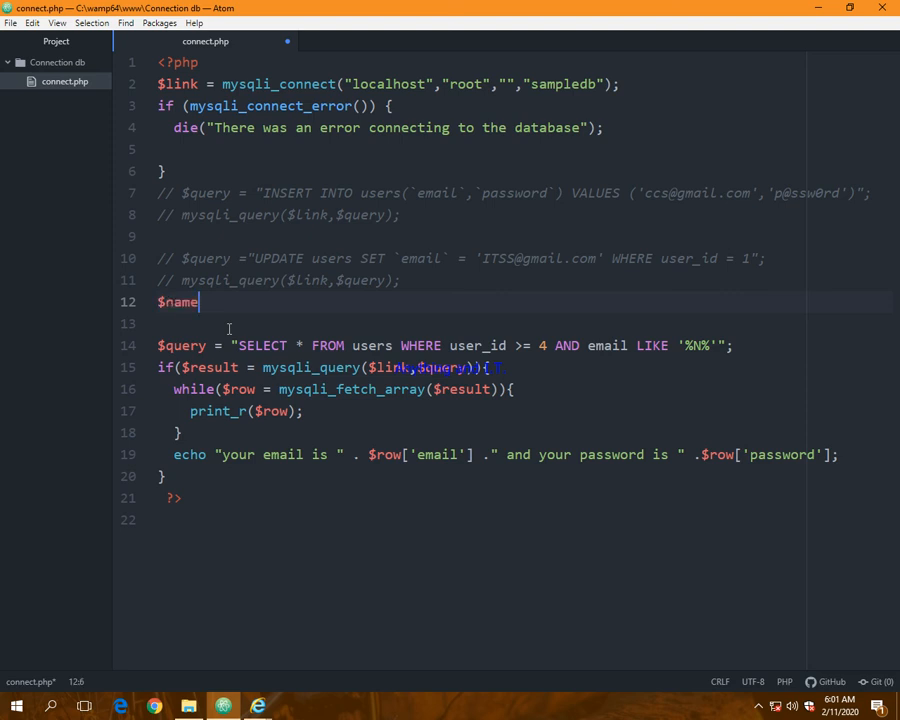
type("=")
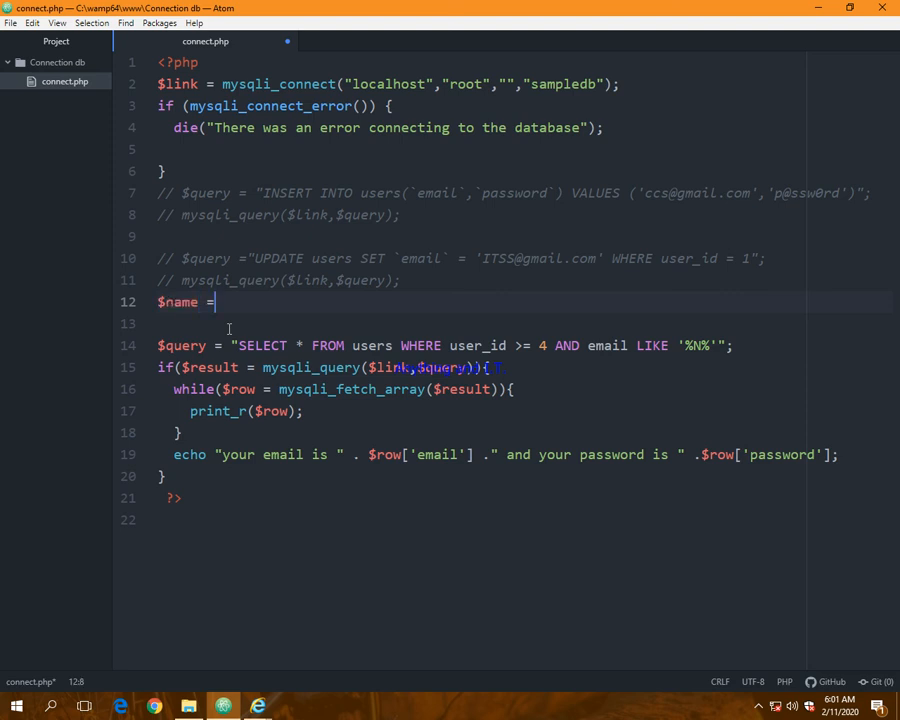
type("\"\"")
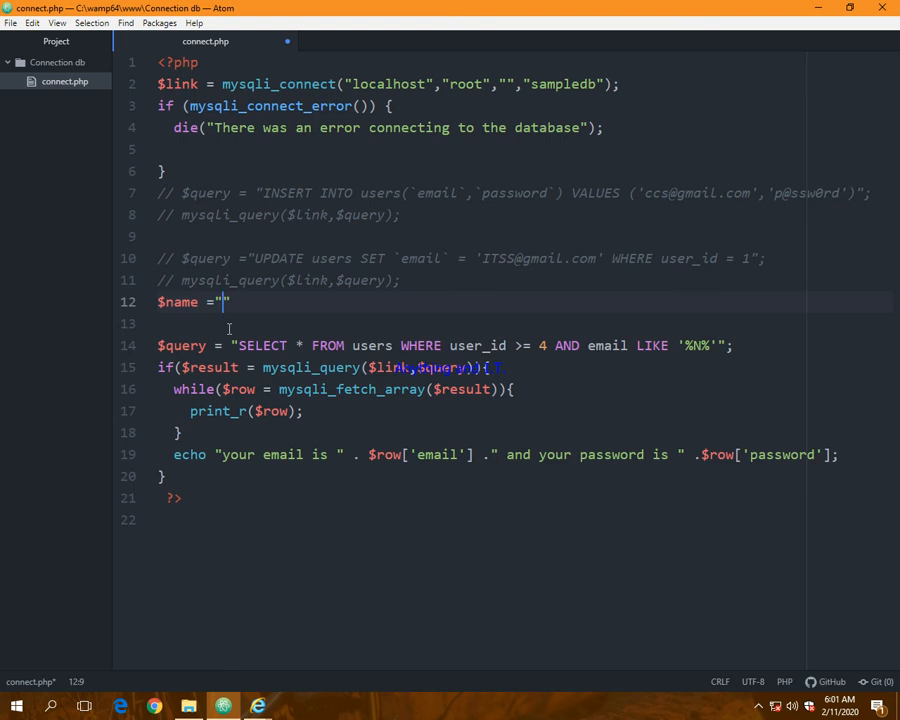
type("jua")
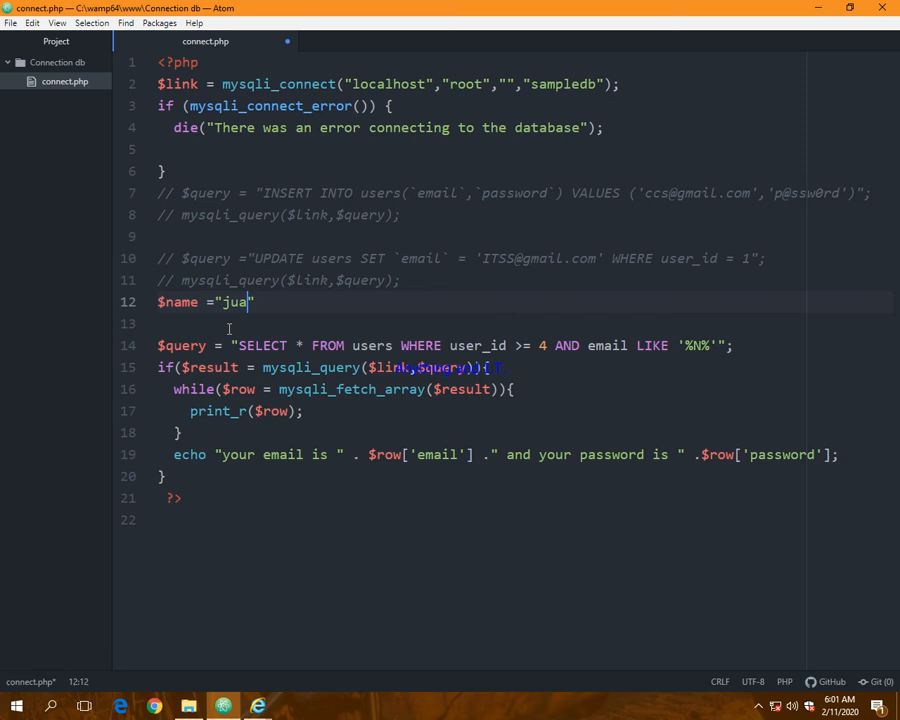
type("n")
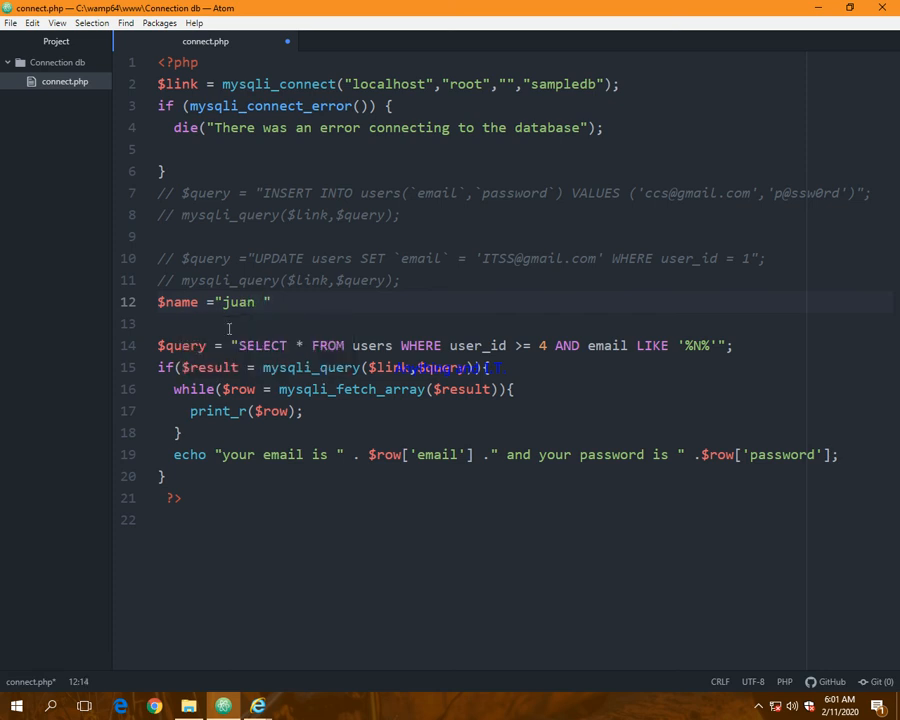
type("o' drag")
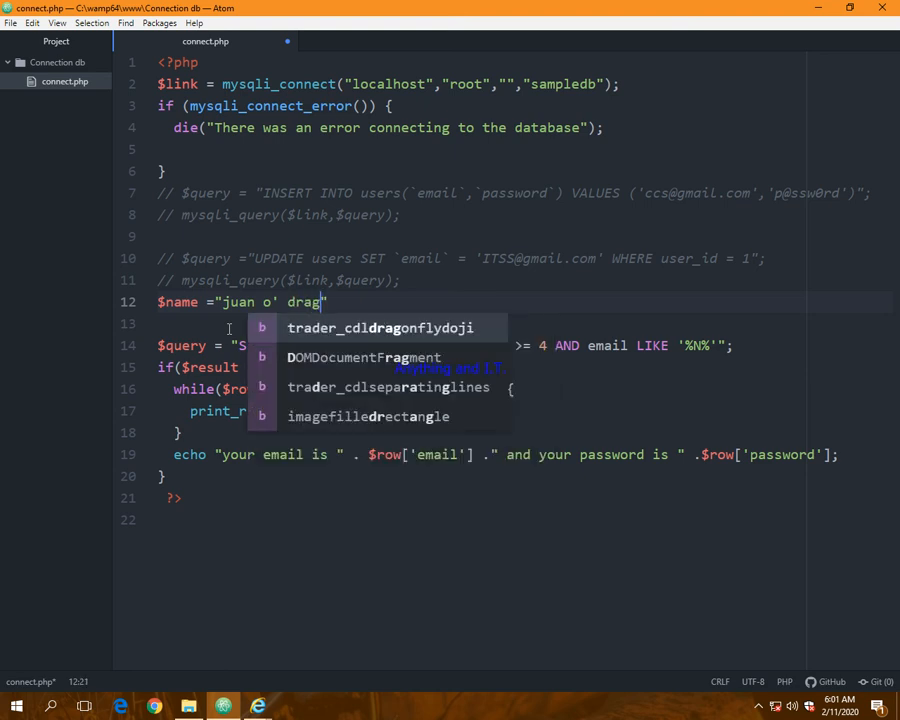
type("on")
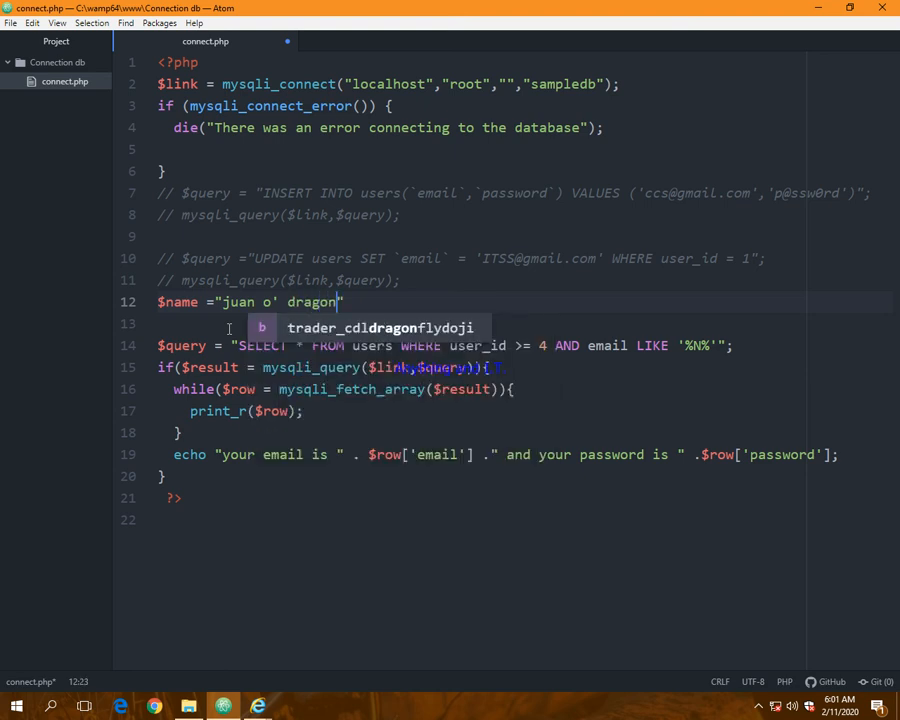
type(";")
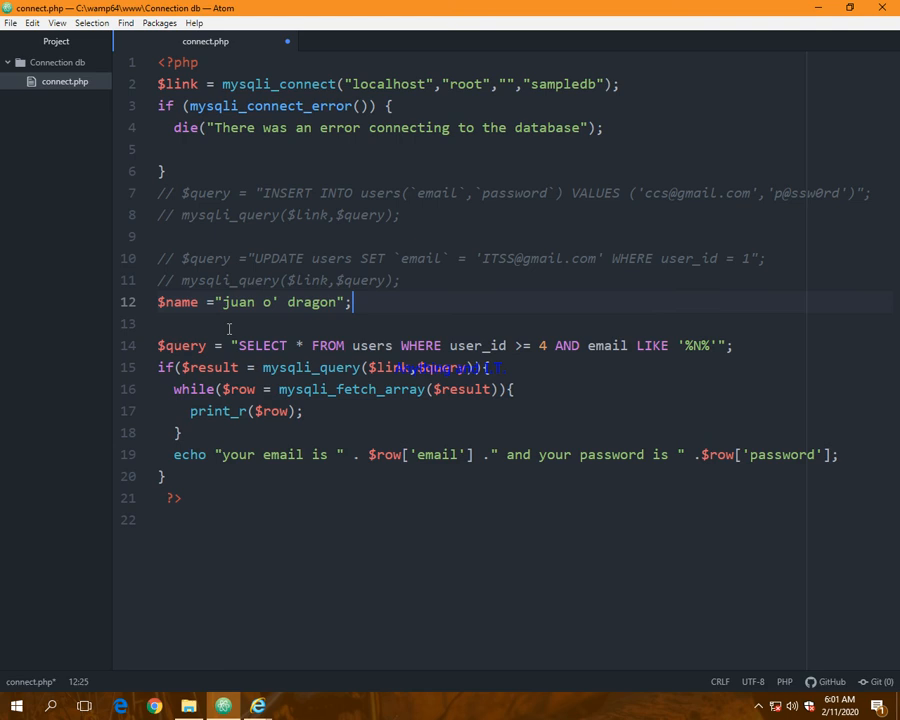
mouse_move(486, 565)
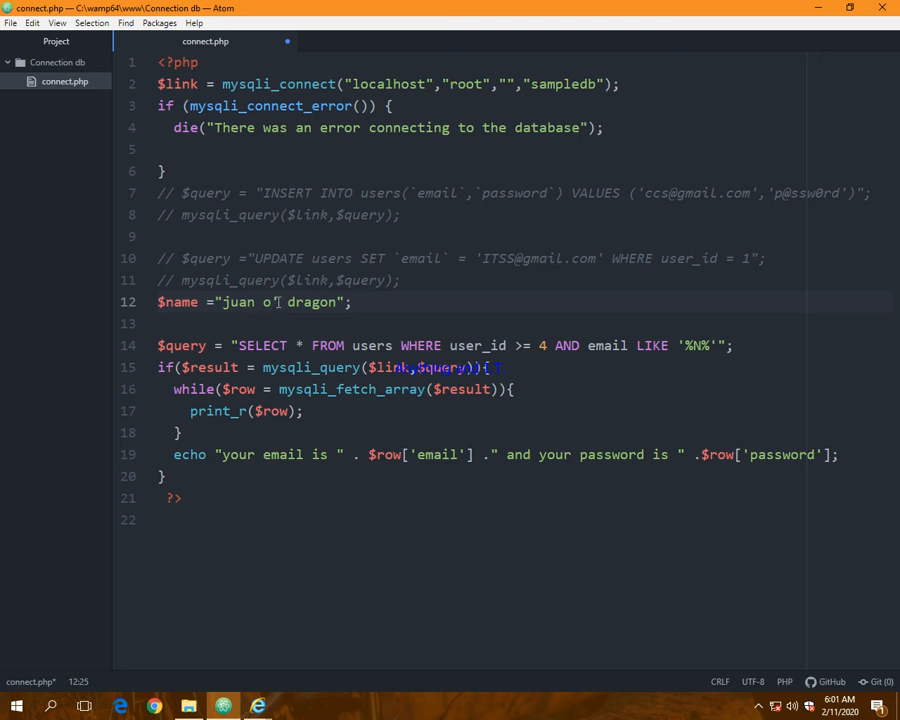
- Rewrite line 14's WHERE clause to name =' ".$name concatenation
left_click(352, 302)
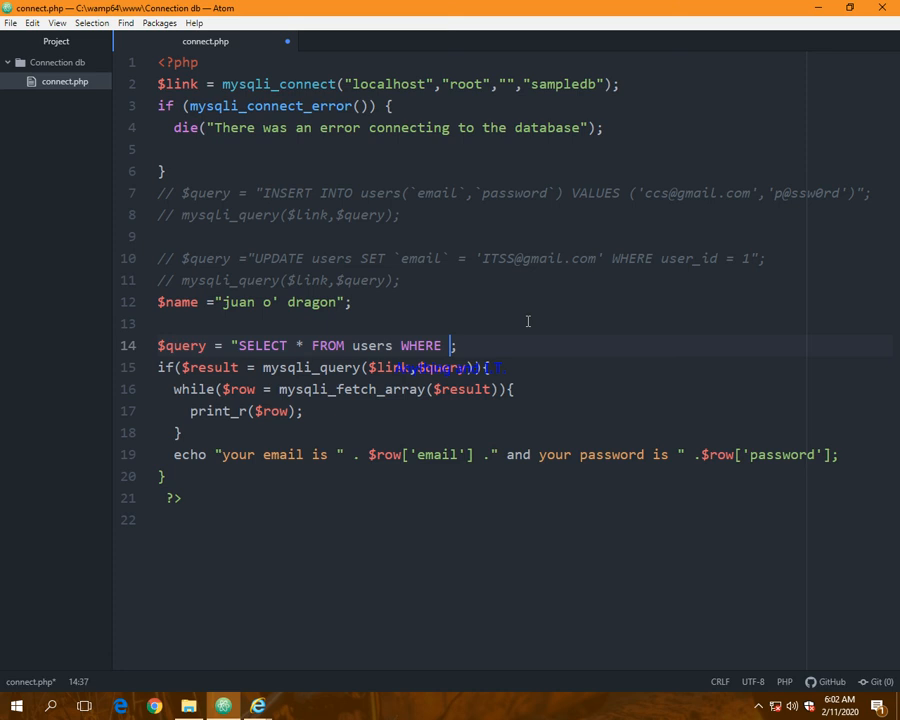
type("na")
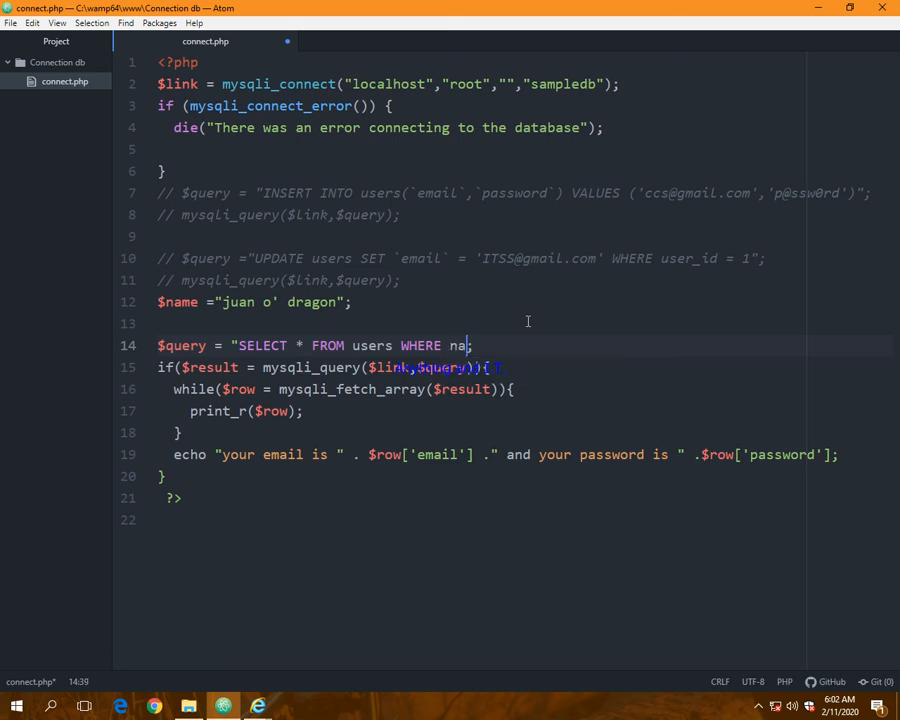
type("me =")
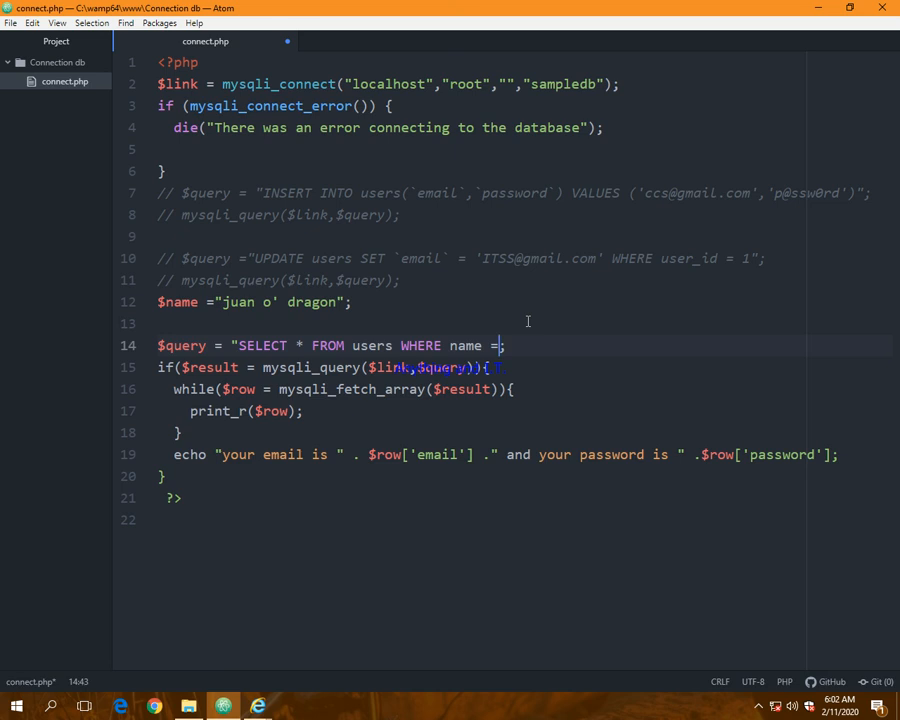
type("''")
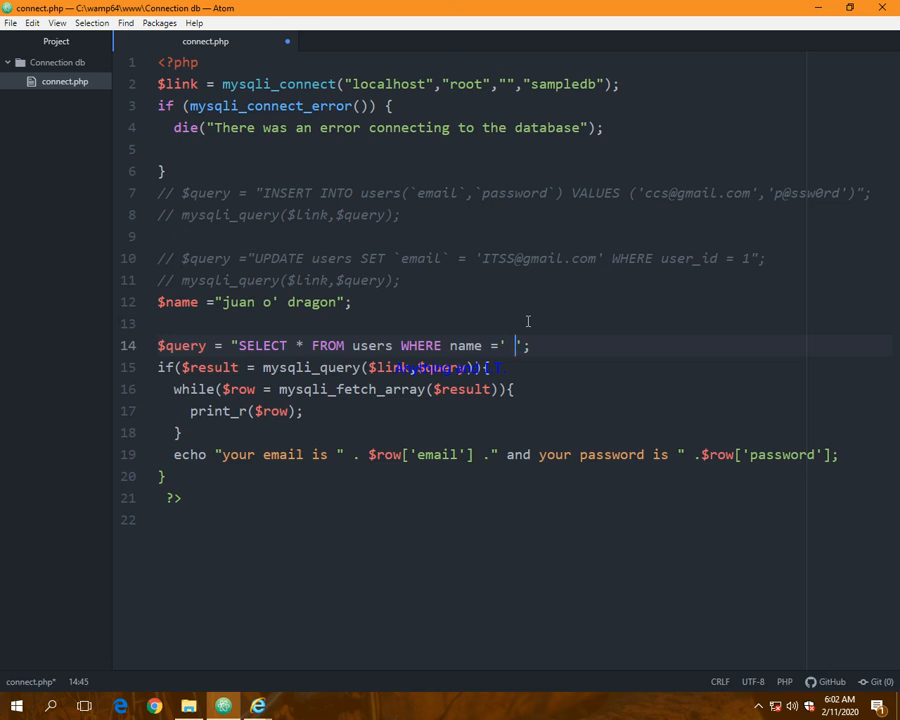
type("\"\"")
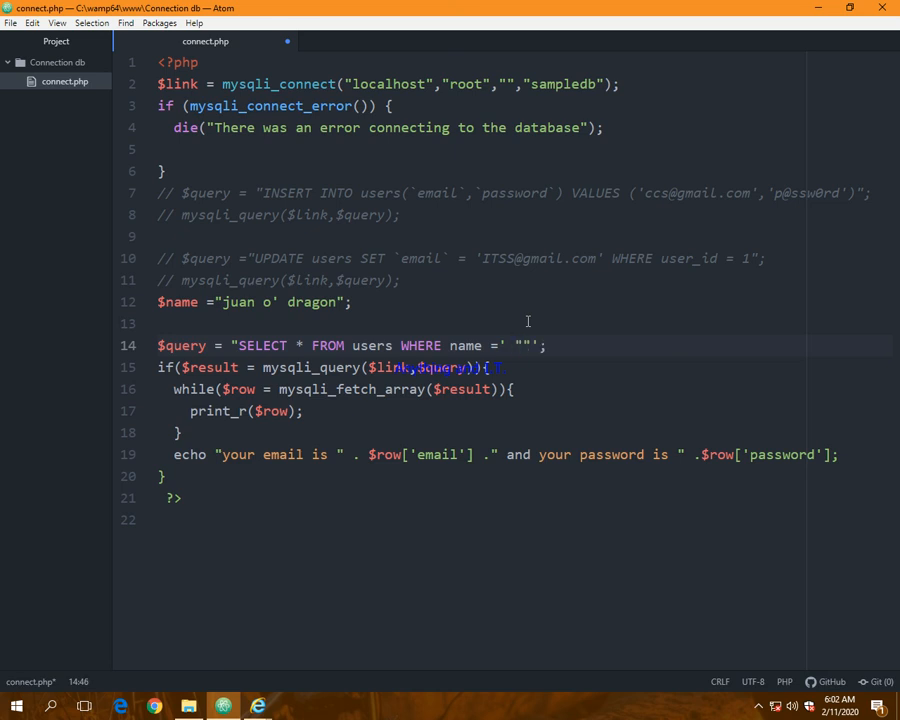
type("\".n")
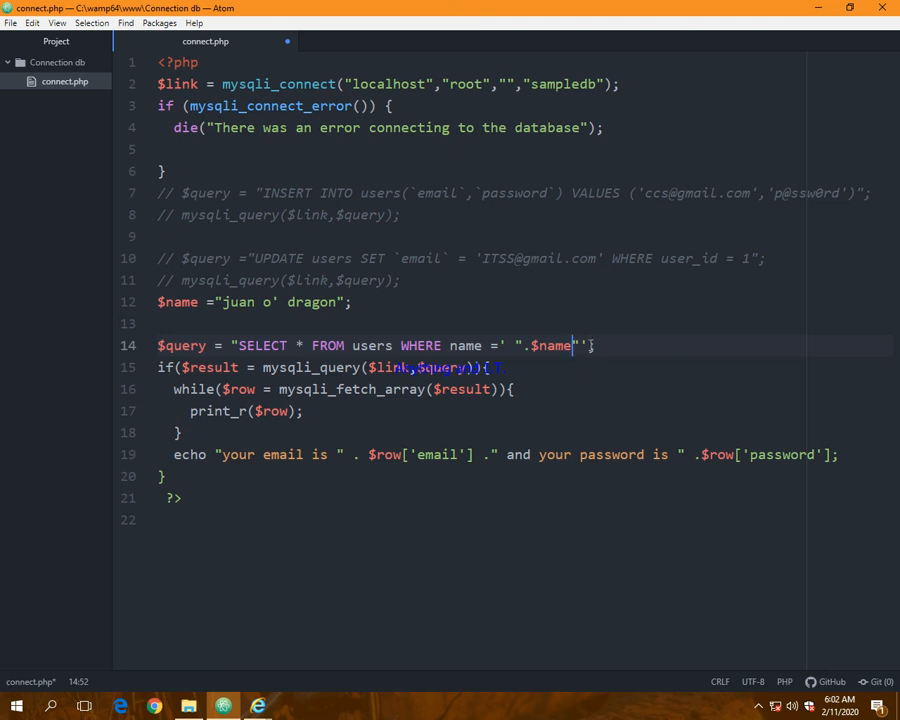
type("\"\"")
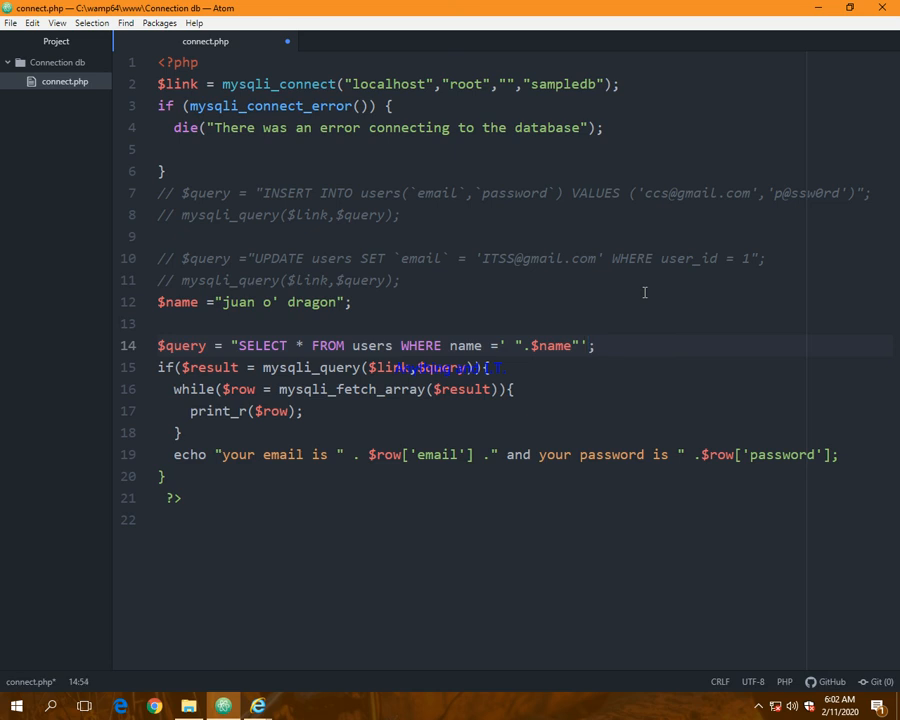
type("'\"\"")
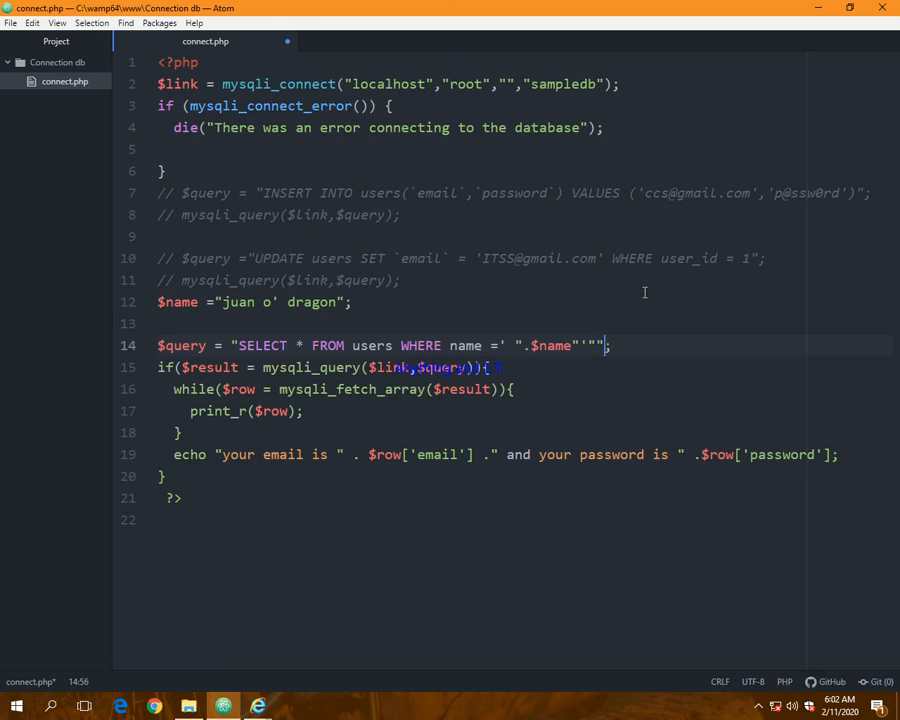